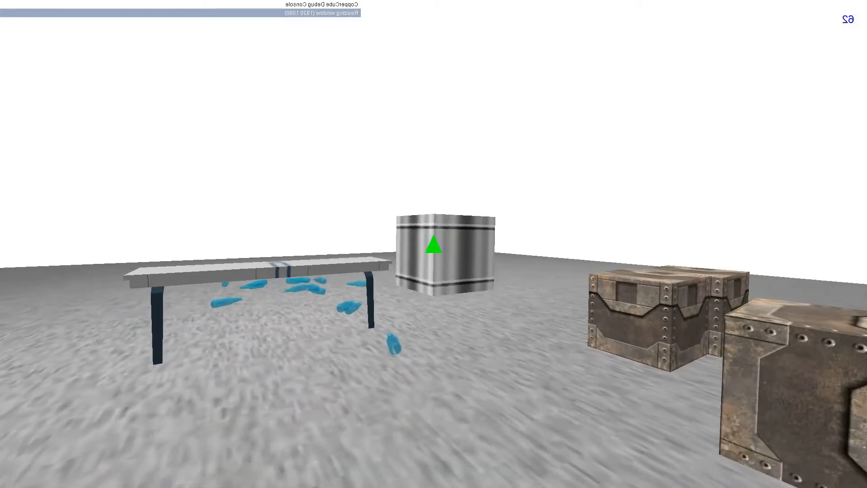
{"action": "mouse_move", "coordinate": [434, 244]}
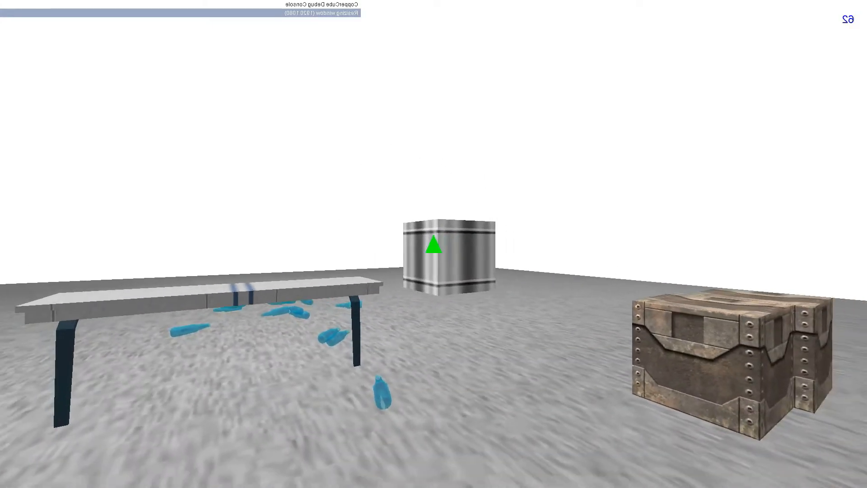